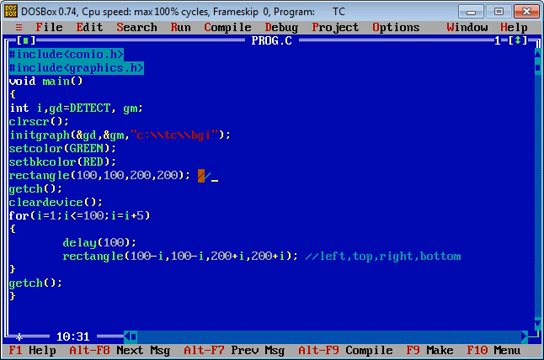
type("left,")
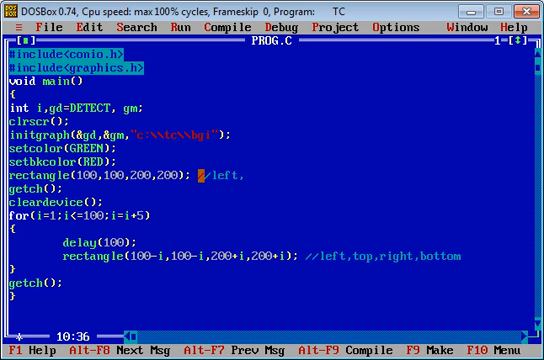
type("top,righ")
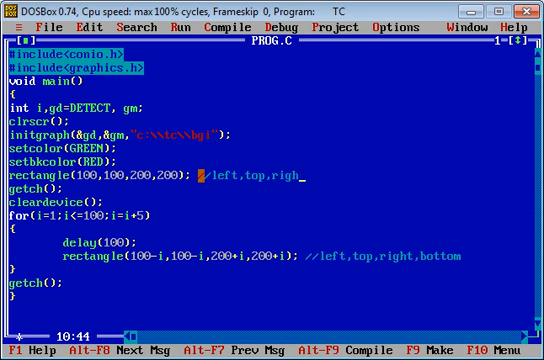
type(",bottom")
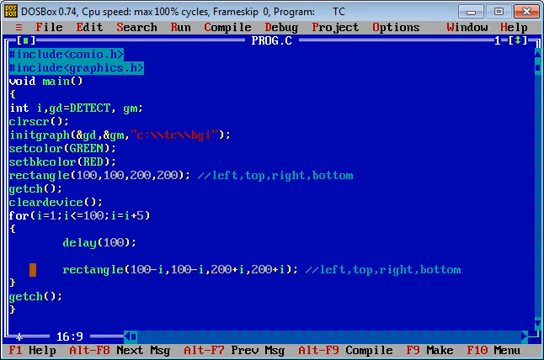
type("c")
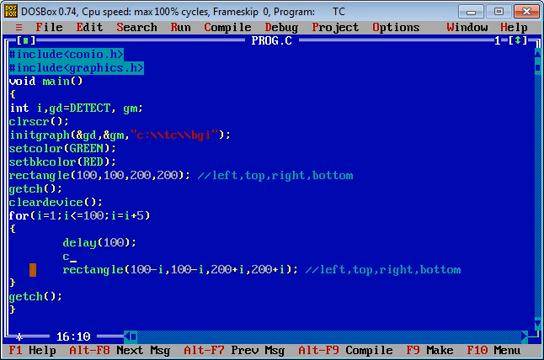
type("leard")
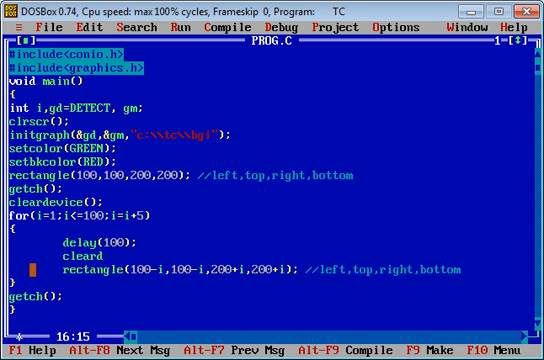